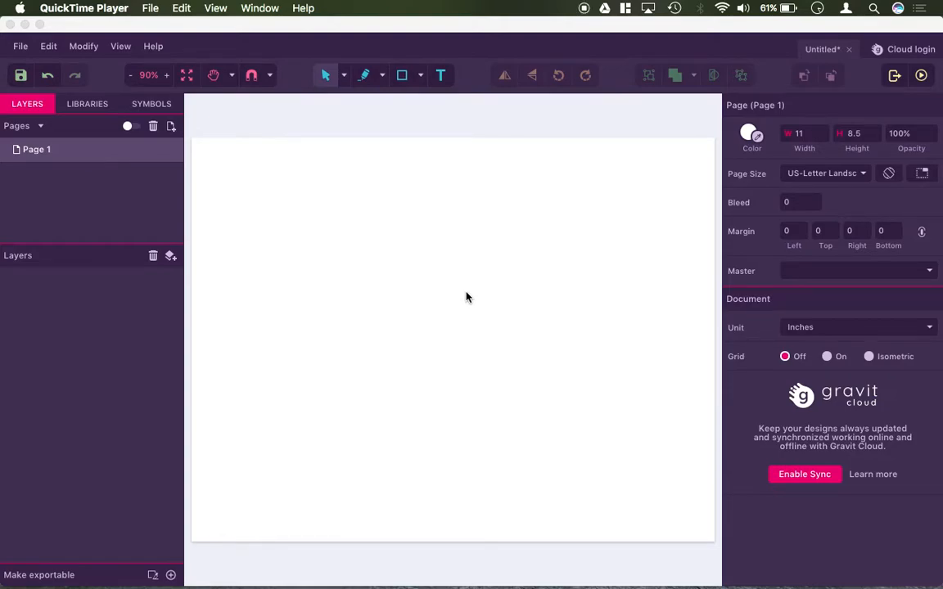
pyautogui.moveTo(425, 42)
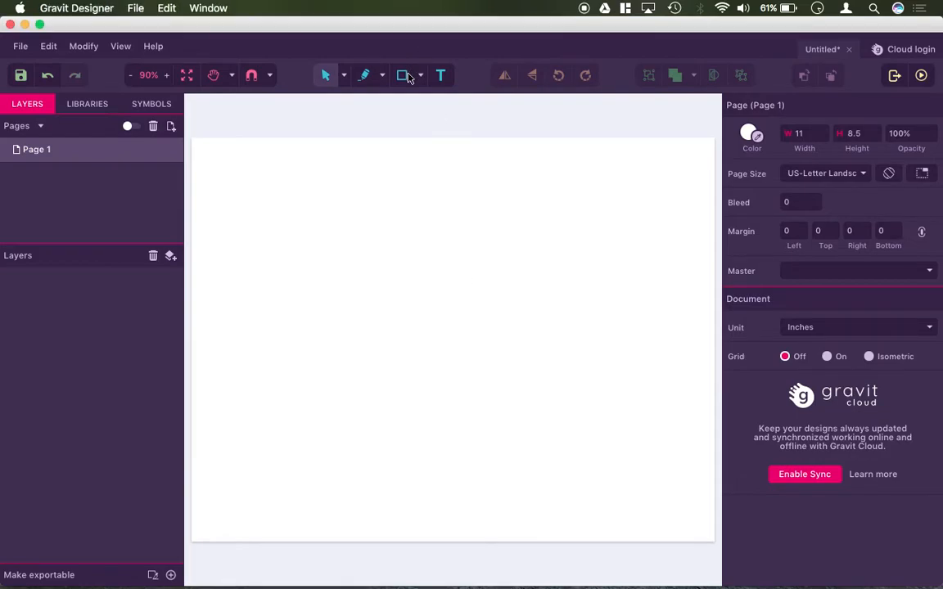
# Step: Draw a gray rectangle of about 4.79 by 3.18 in the upper-middle area and select it
pyautogui.moveTo(331, 252); pyautogui.dragTo(505, 370)
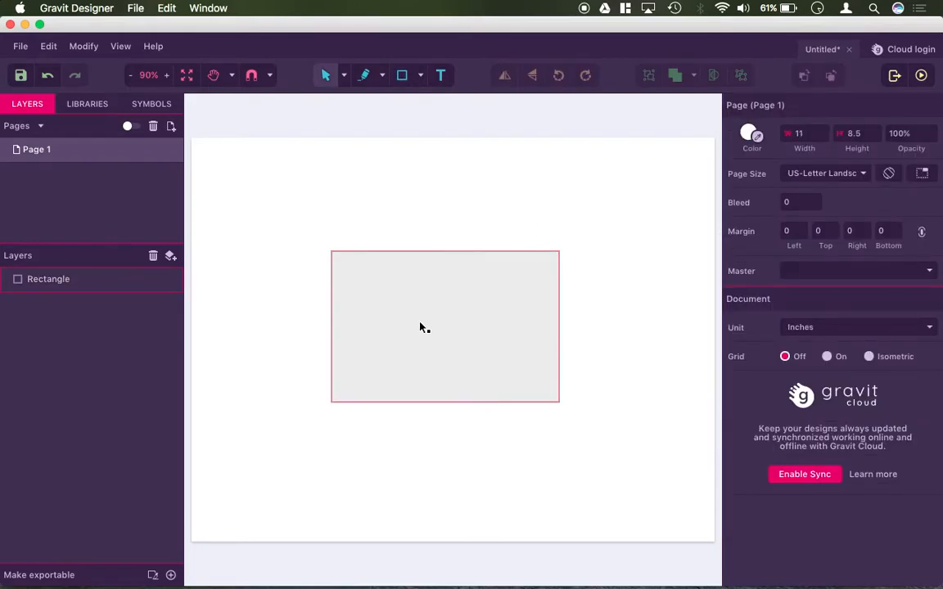
pyautogui.click(445, 325)
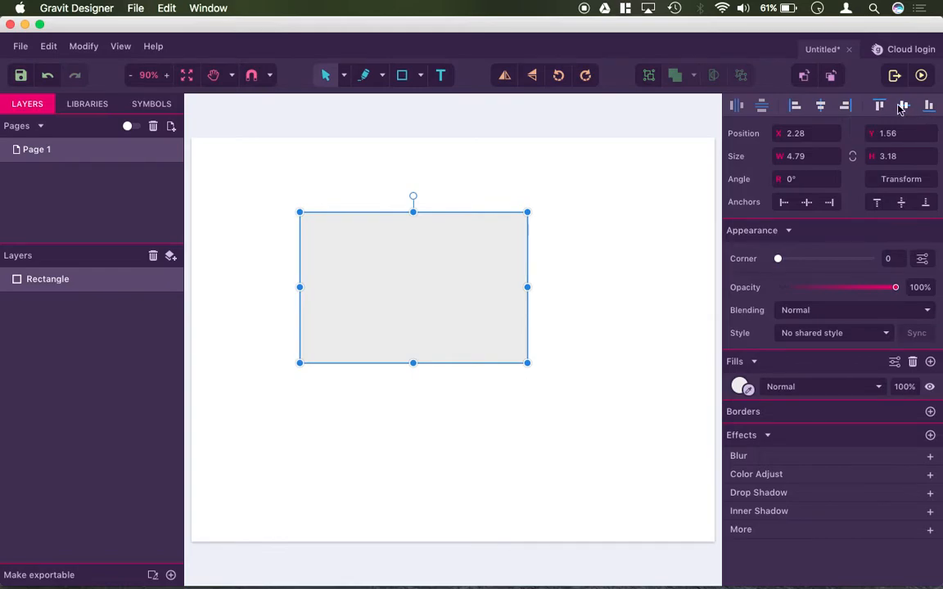
# Step: Try centering the rectangle horizontally, then pushing it to the right and bottom page edges
pyautogui.click(818, 105)
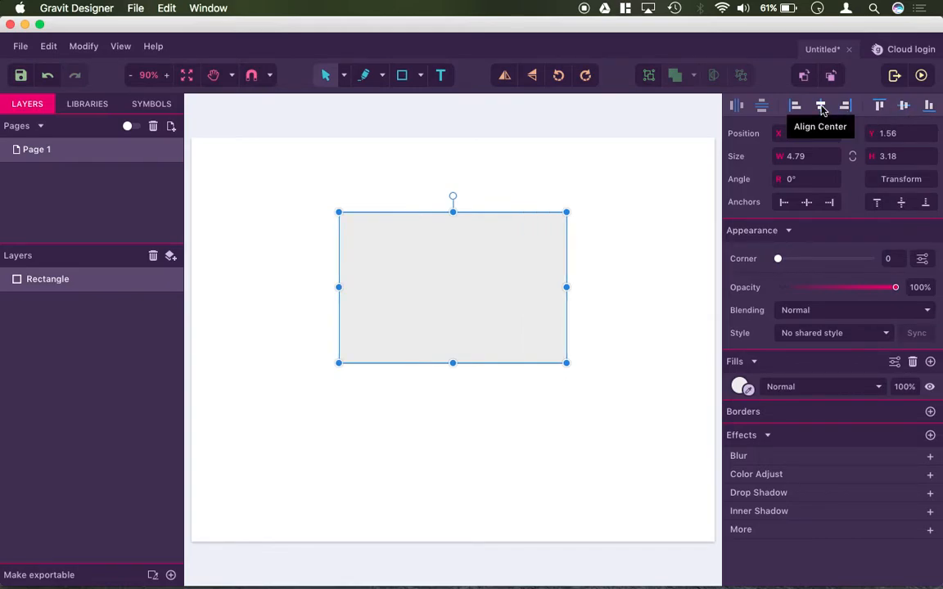
pyautogui.click(794, 104)
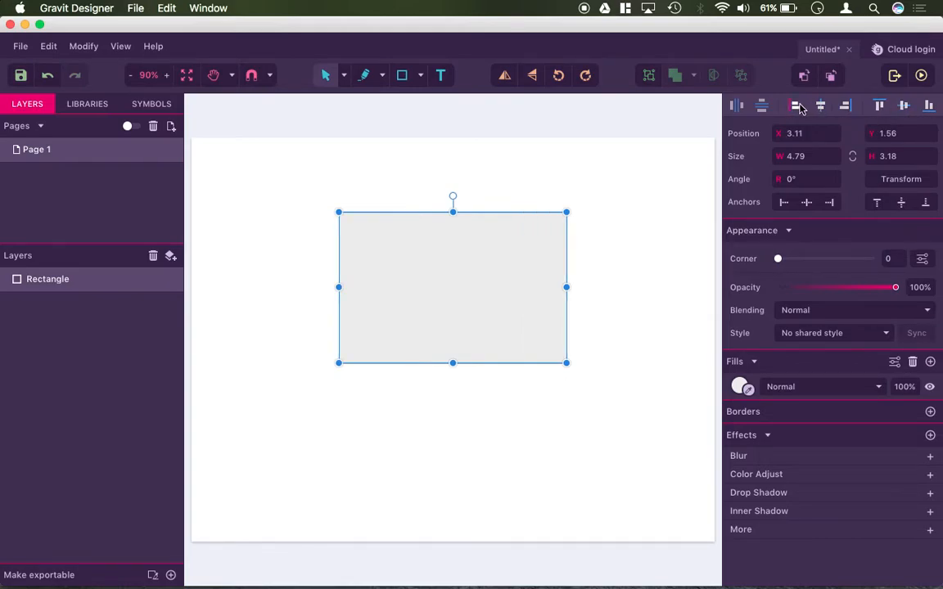
pyautogui.click(844, 105)
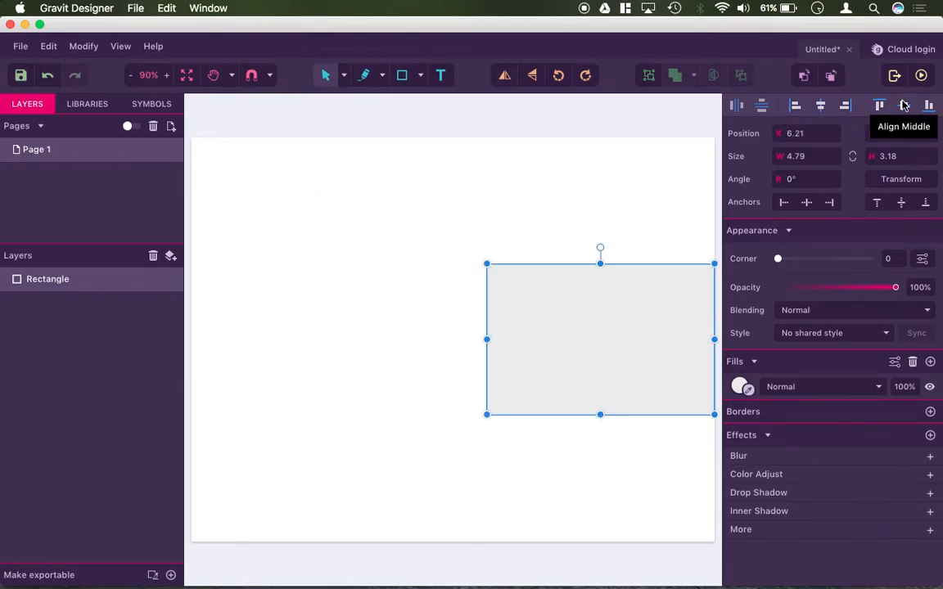
pyautogui.click(929, 105)
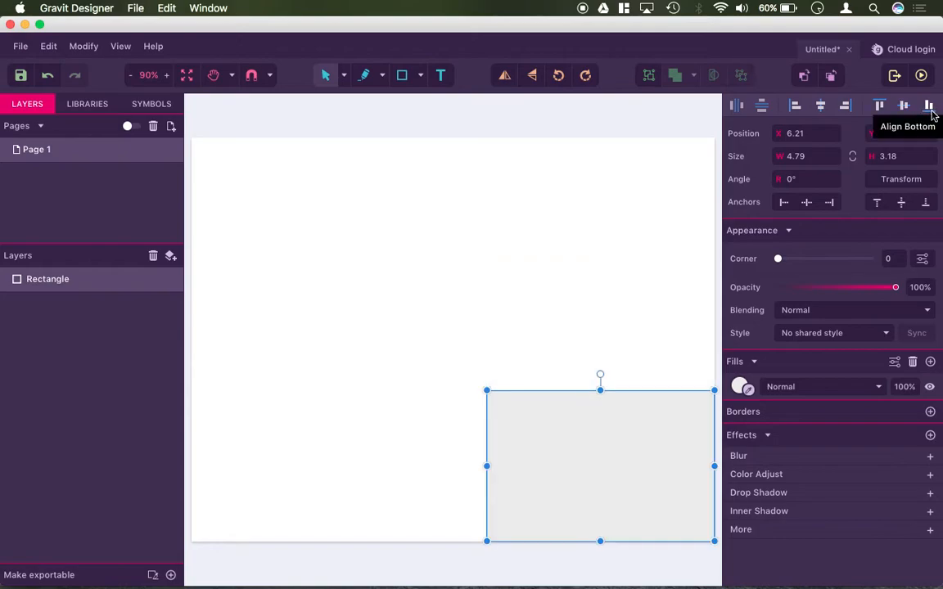
# Step: Re-center the rectangle both ways, then leave it near the upper-left at about 0.44, 1.08
pyautogui.click(819, 105)
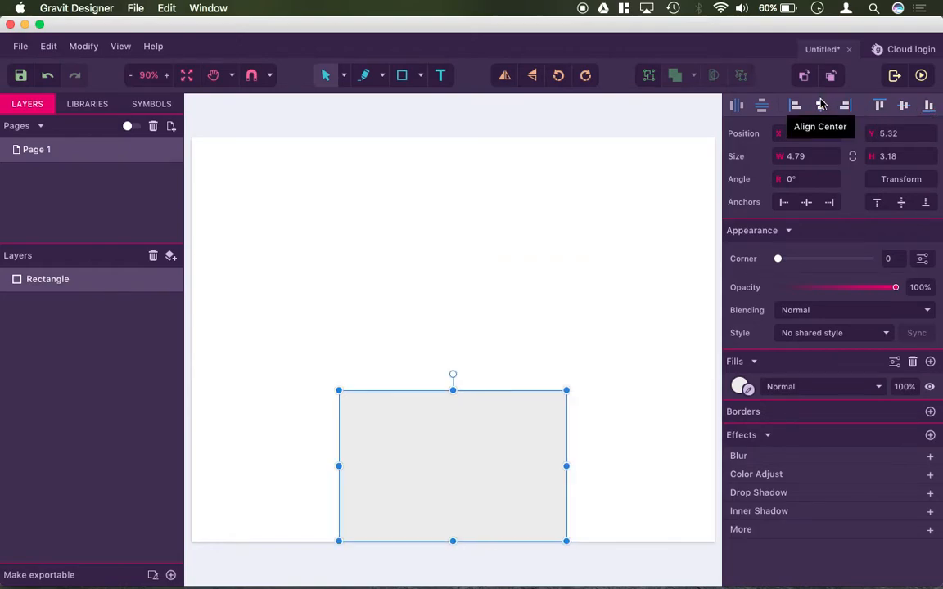
pyautogui.click(821, 105)
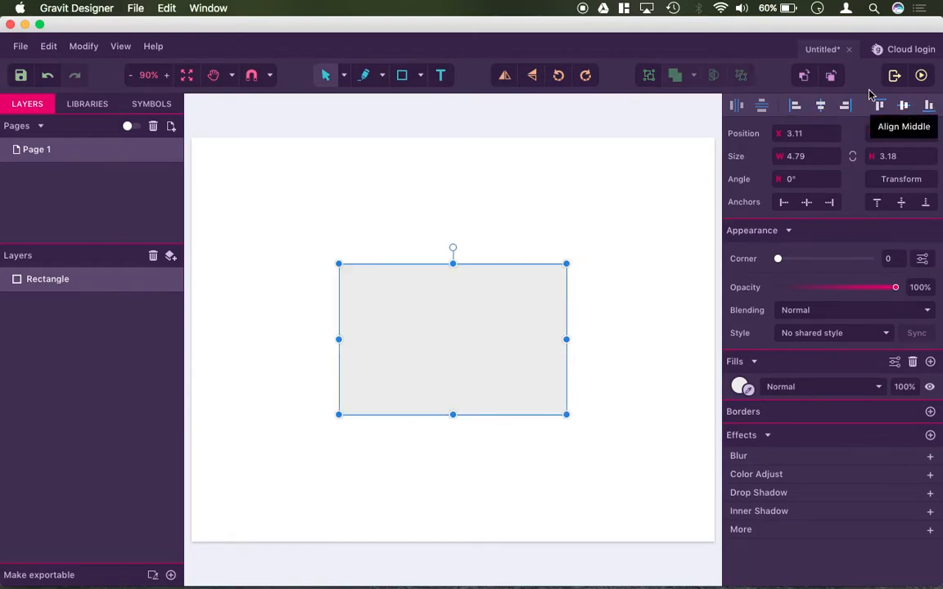
pyautogui.click(878, 105)
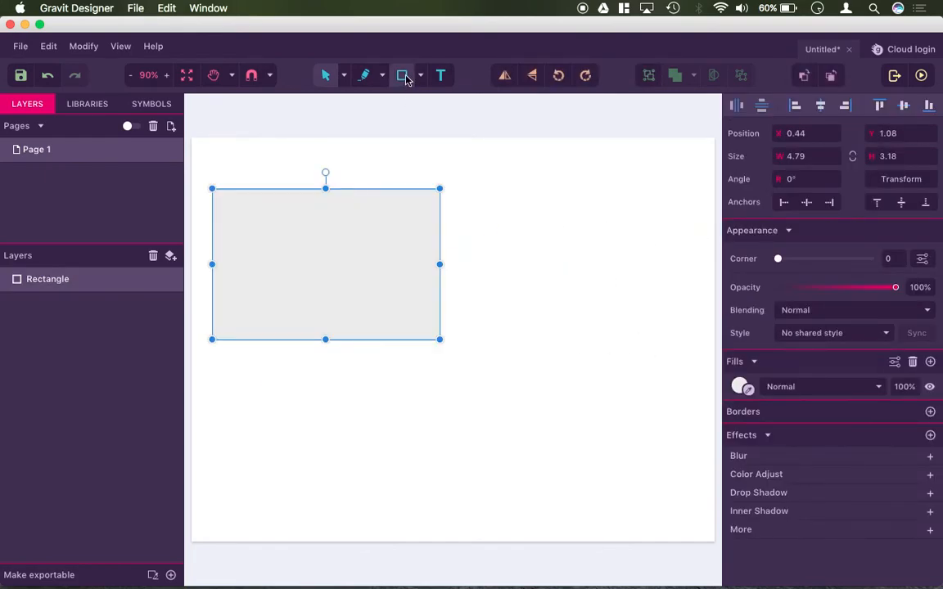
# Step: Reshape the rectangle into a narrow tall bar and arrange five copies in a rough row
pyautogui.moveTo(465, 183); pyautogui.dragTo(518, 281)
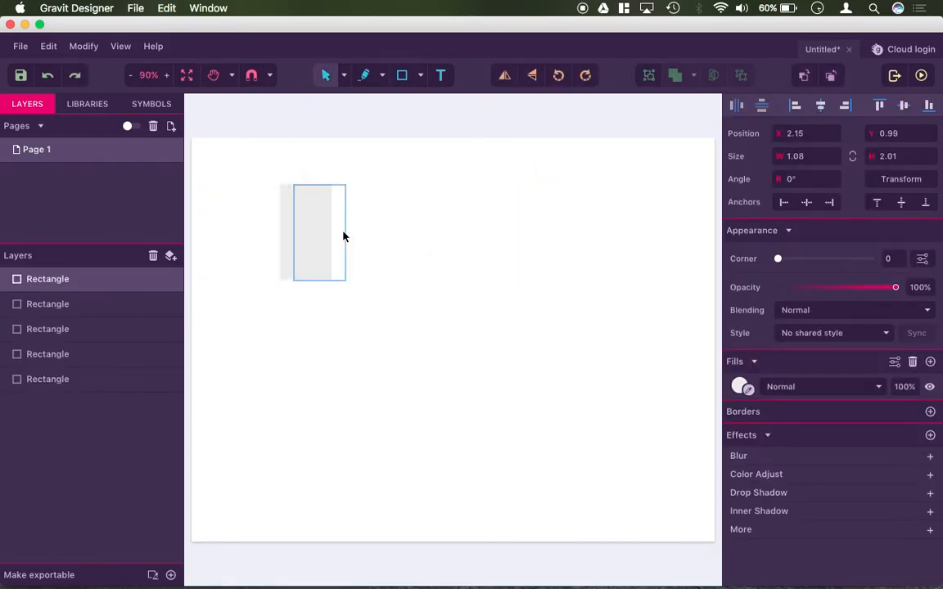
pyautogui.moveTo(319, 233); pyautogui.dragTo(508, 249)
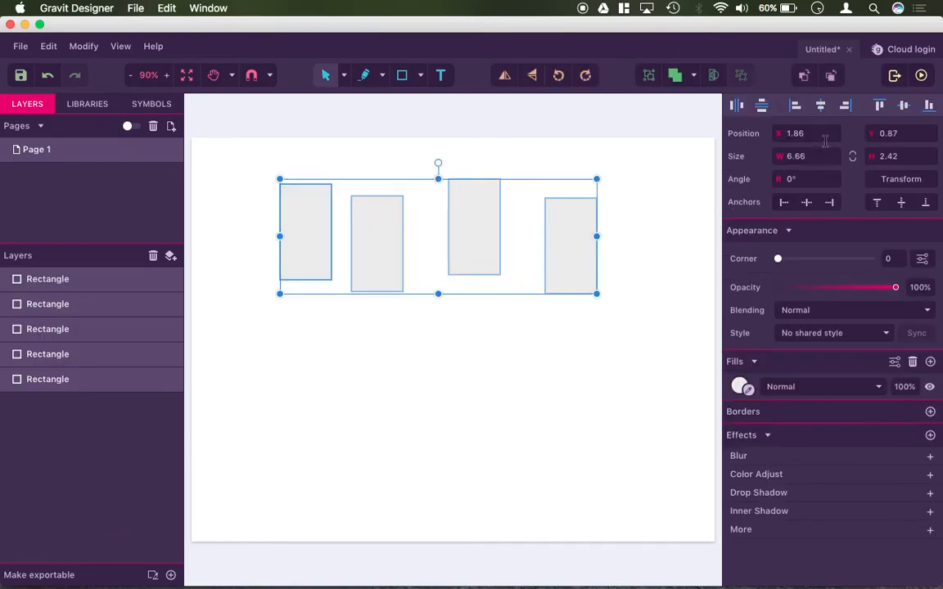
# Step: Align the five bars to a common middle, distribute them horizontally, and move the row to page center
pyautogui.click(903, 105)
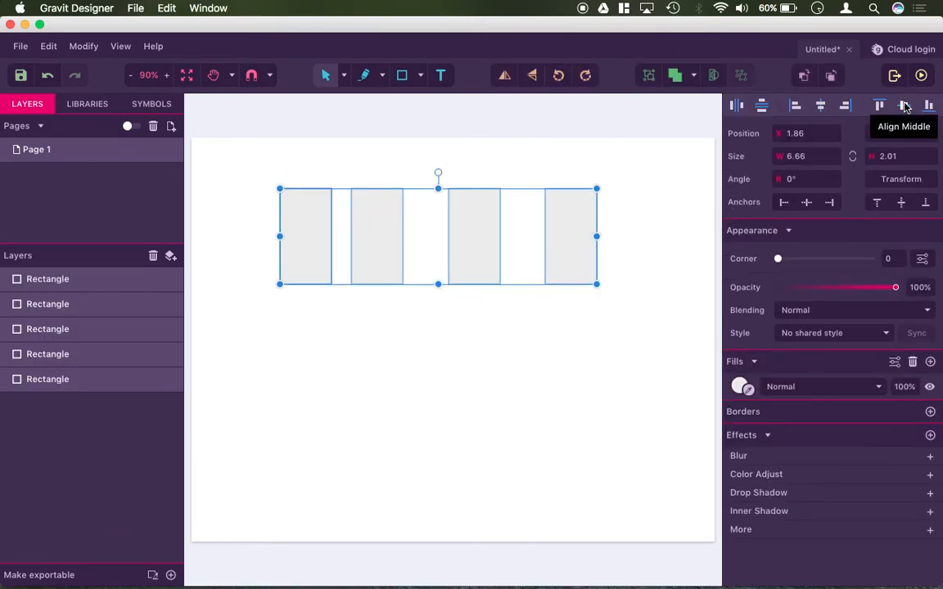
pyautogui.click(903, 105)
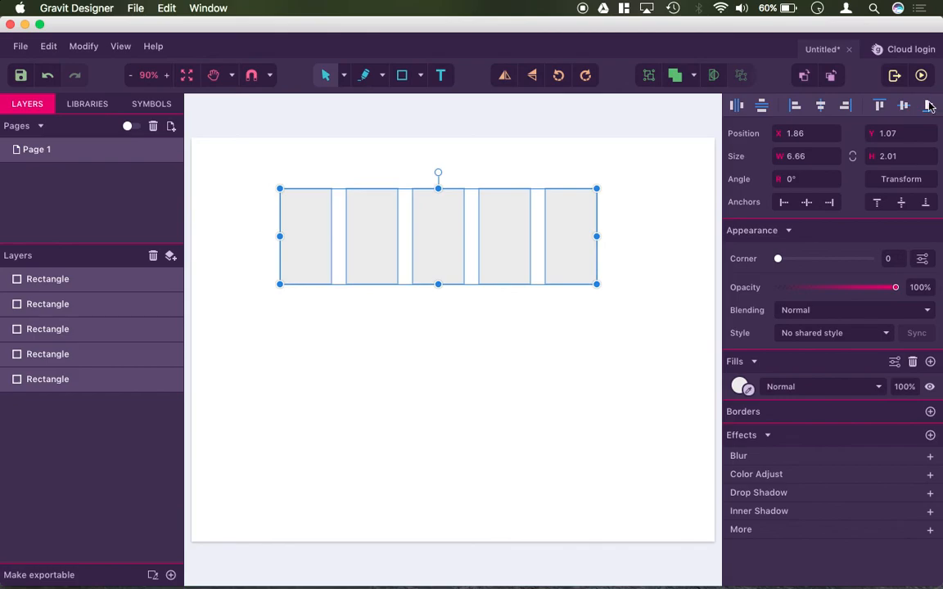
pyautogui.moveTo(439, 236); pyautogui.dragTo(380, 327)
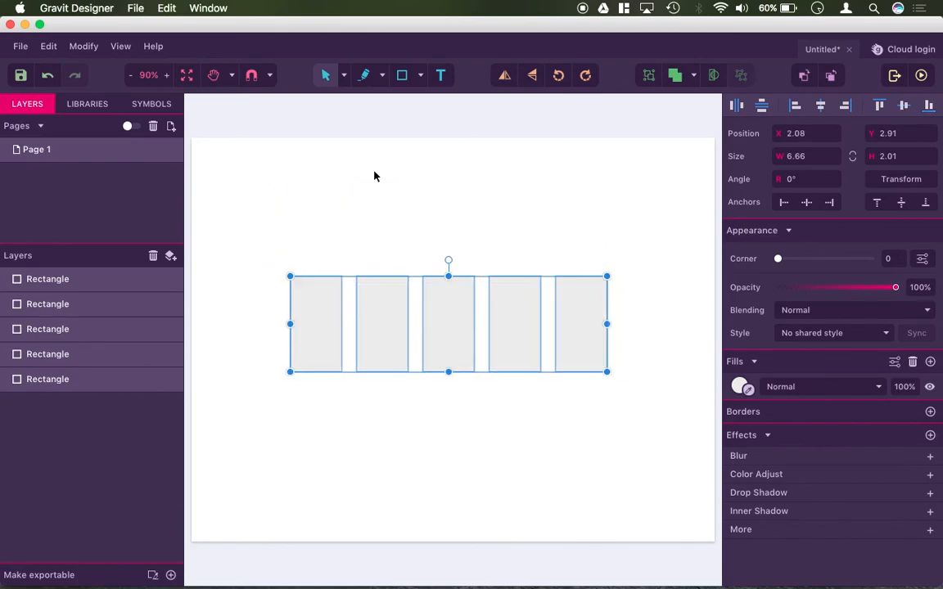
pyautogui.moveTo(304, 121)
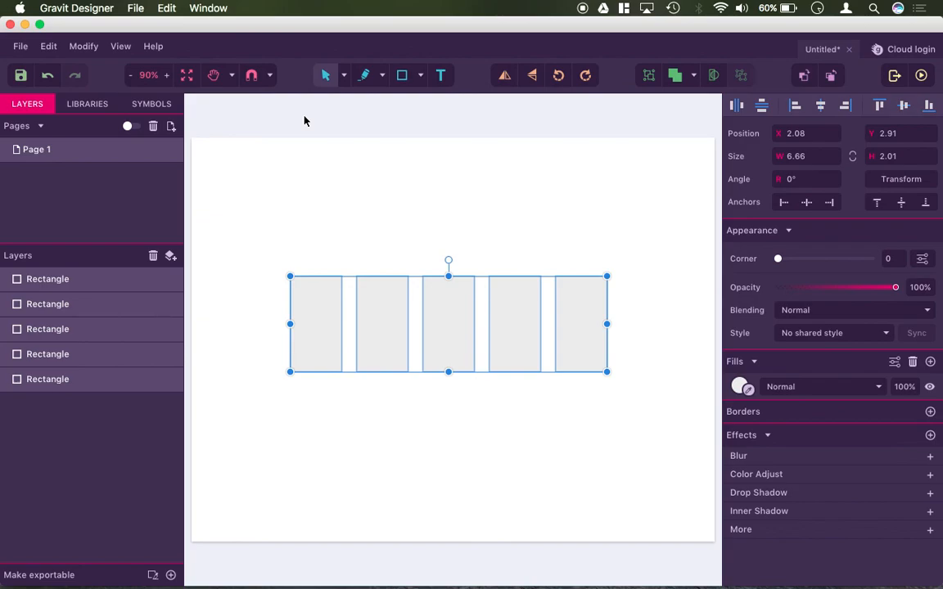